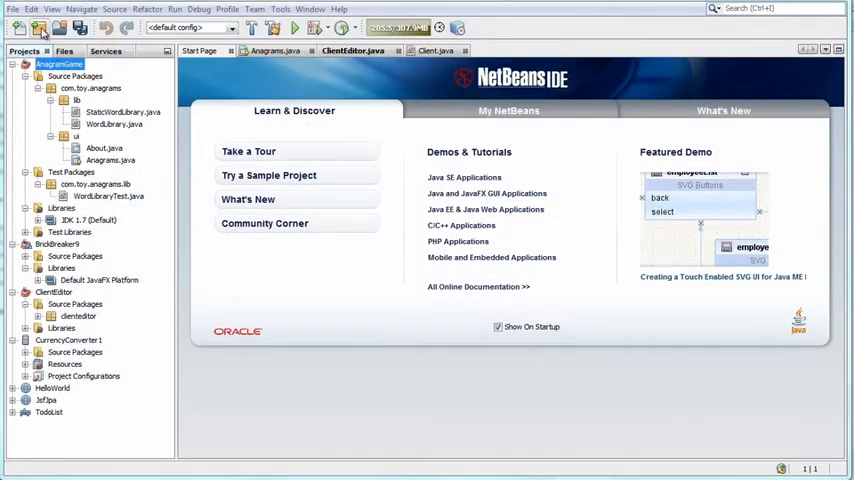
Start a new project and browse the JavaFX, Java Card, Maven and Groovy project types.
{"action": "left_click", "coordinate": [40, 28]}
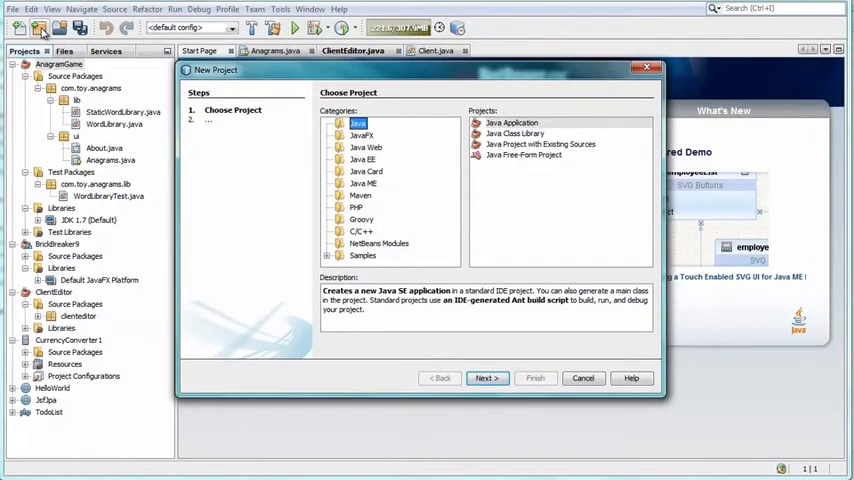
{"action": "left_click", "coordinate": [360, 136]}
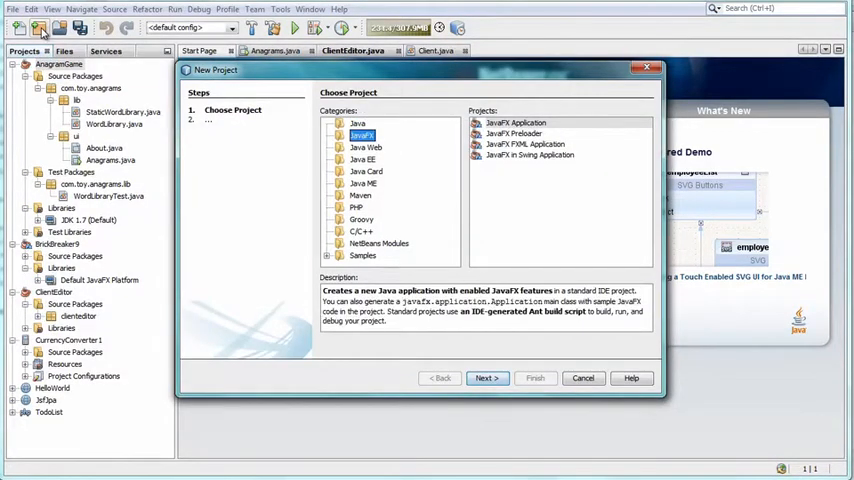
{"action": "left_click", "coordinate": [364, 172]}
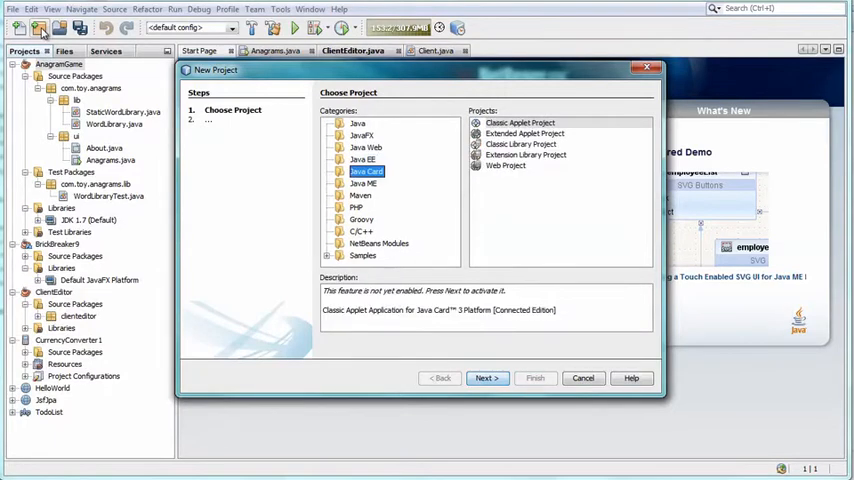
{"action": "left_click", "coordinate": [360, 196]}
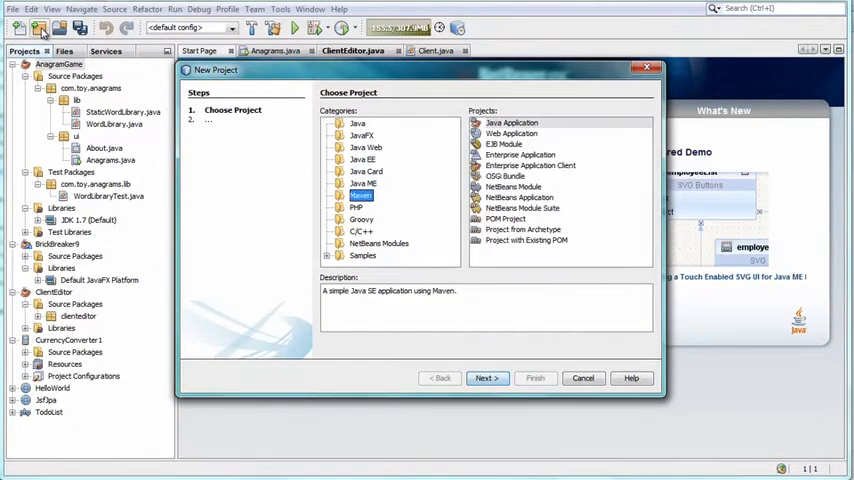
{"action": "left_click", "coordinate": [360, 220]}
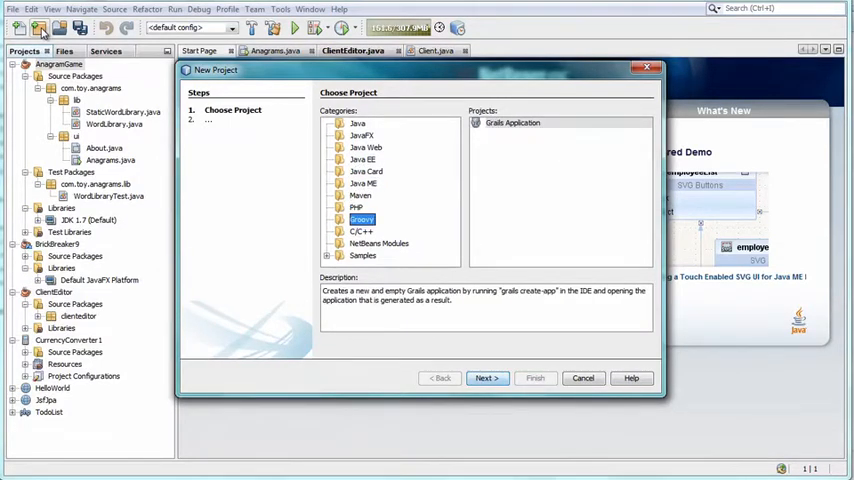
Browse the Java, Java EE, PHP, C/C++ and NetBeans Modules sample projects, then close the wizard.
{"action": "left_click", "coordinate": [364, 256]}
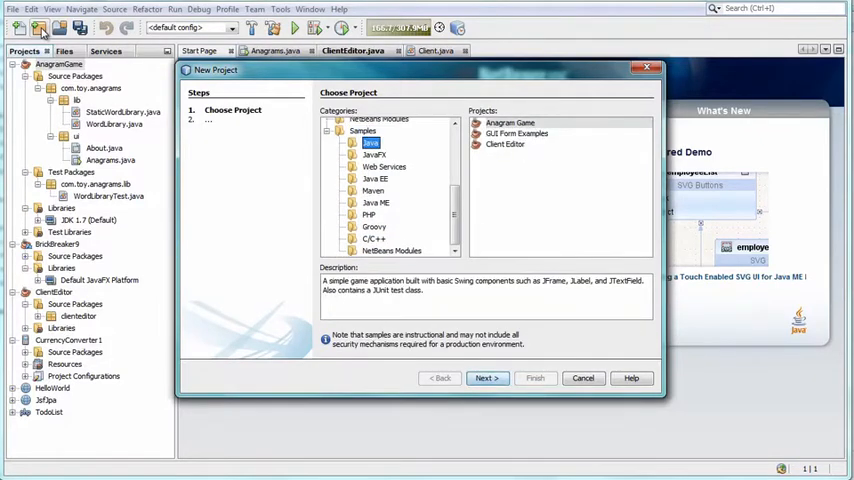
{"action": "left_click", "coordinate": [376, 178]}
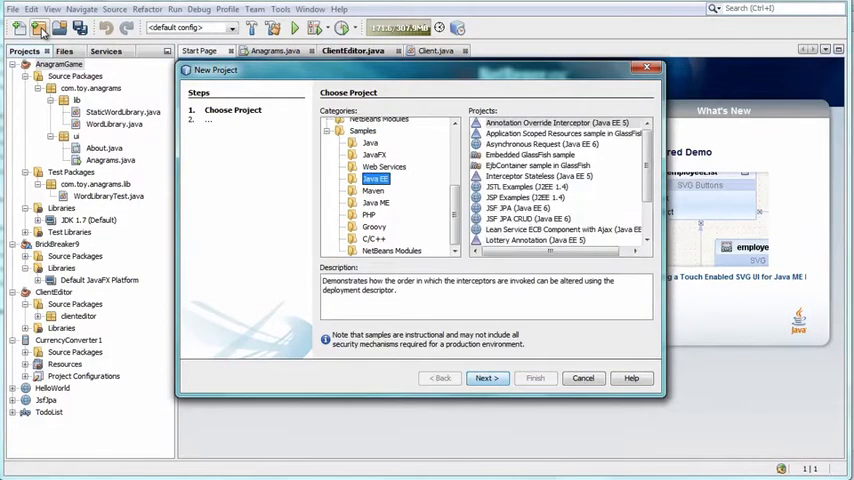
{"action": "left_click", "coordinate": [368, 214]}
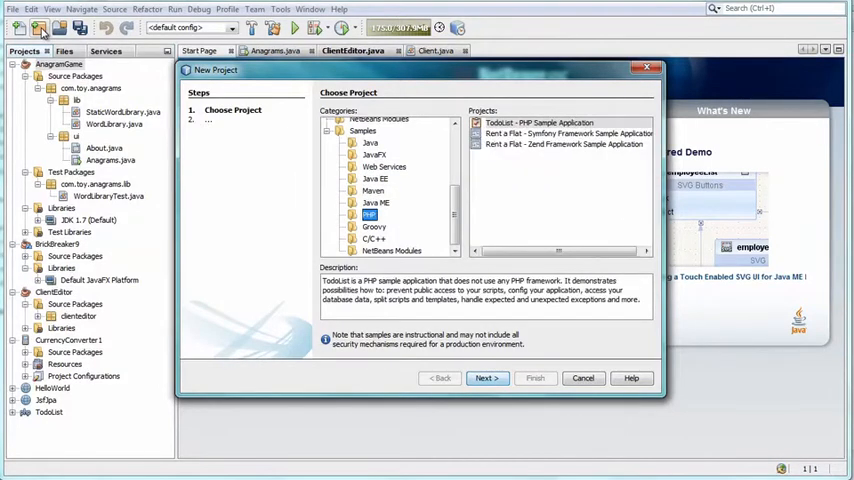
{"action": "left_click", "coordinate": [372, 238]}
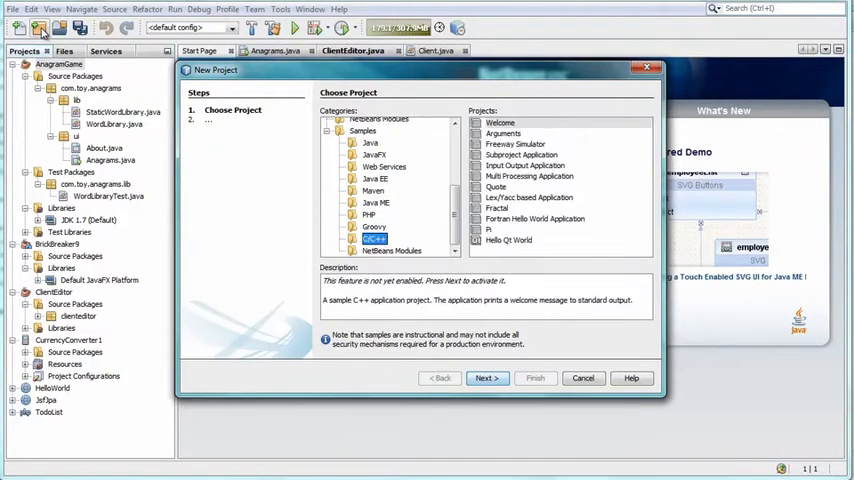
{"action": "left_click", "coordinate": [392, 250]}
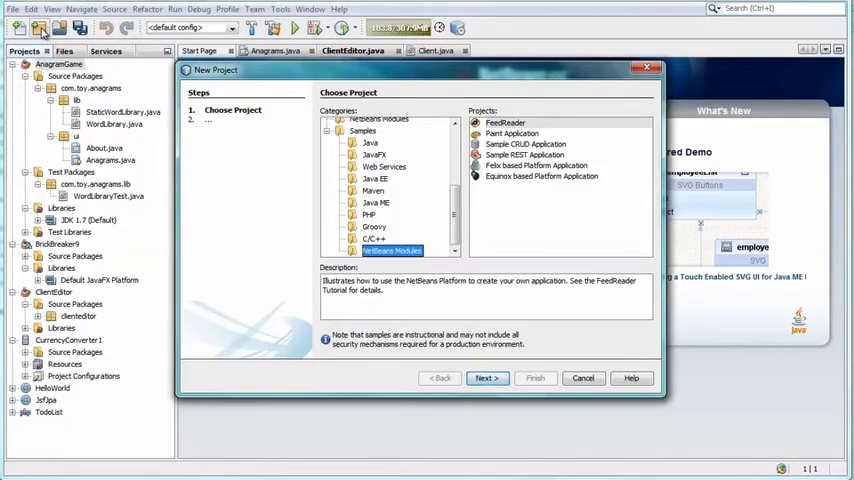
{"action": "left_click", "coordinate": [584, 378]}
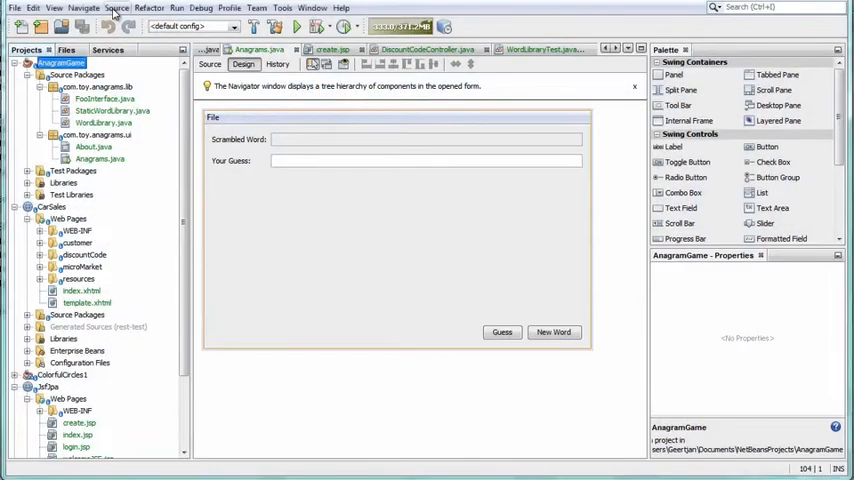
Set up a source inspection with Open Projects scope and the FindBugs configuration, reviewing it in Manage.
{"action": "left_click", "coordinate": [116, 8]}
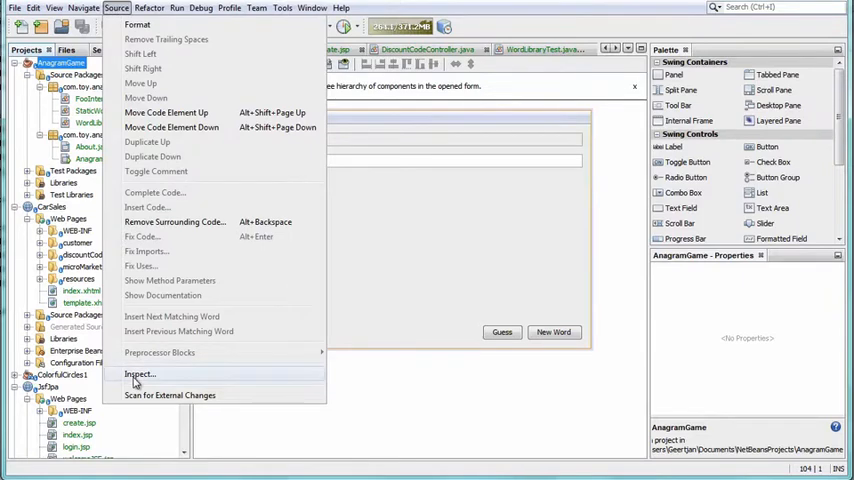
{"action": "left_click", "coordinate": [140, 372]}
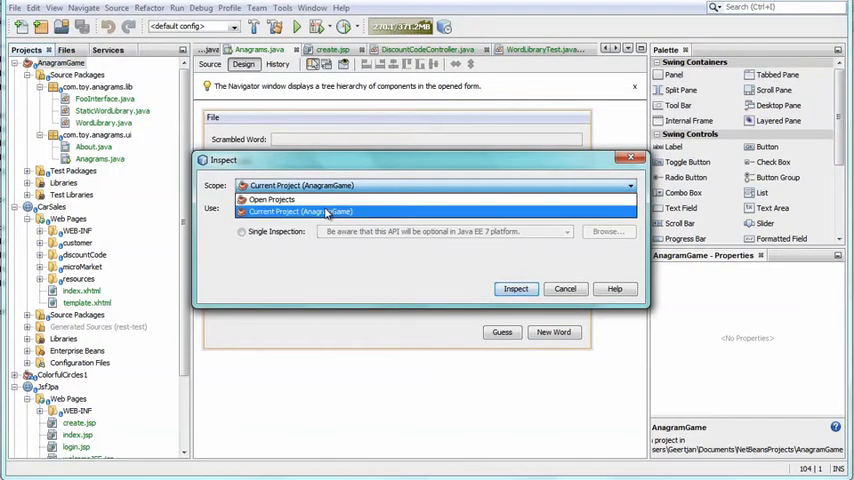
{"action": "left_click", "coordinate": [272, 200]}
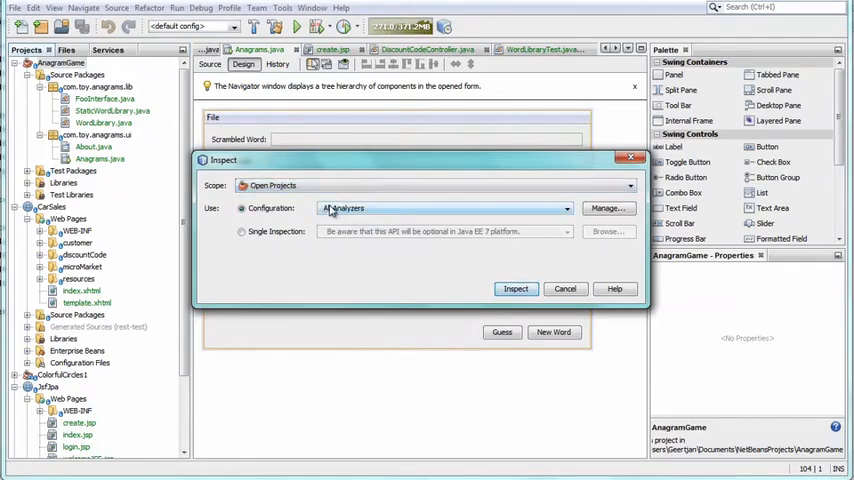
{"action": "left_click", "coordinate": [566, 208]}
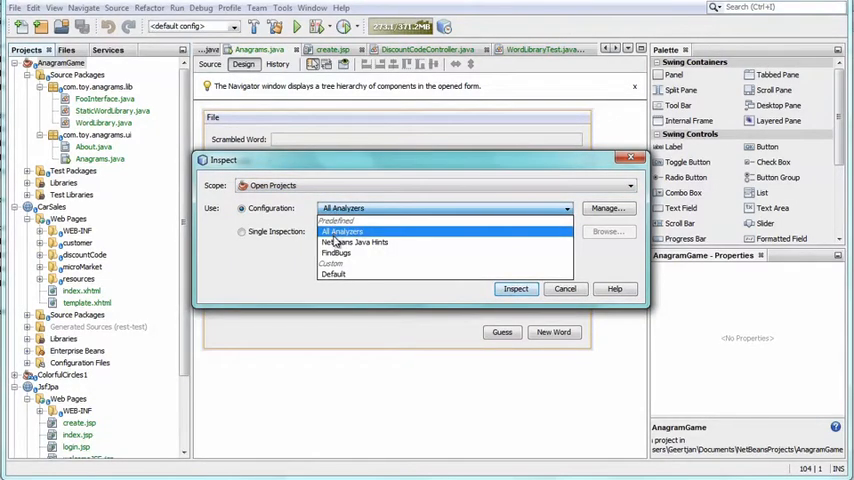
{"action": "mouse_move", "coordinate": [336, 252]}
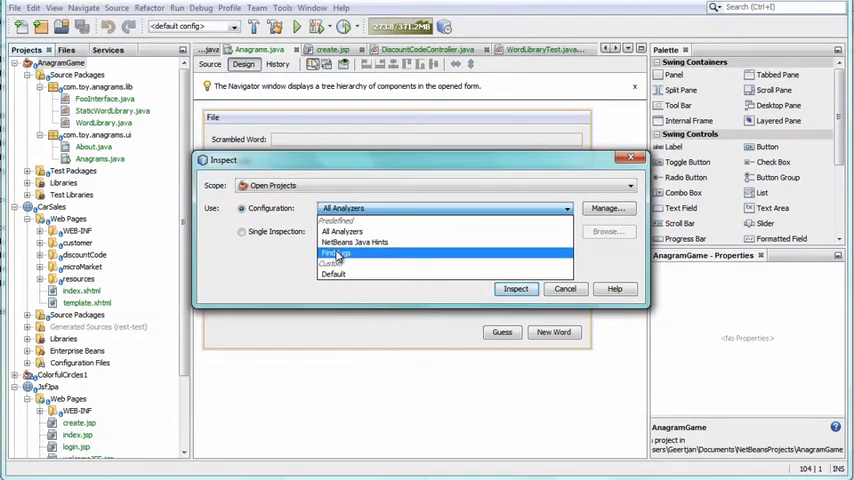
{"action": "left_click", "coordinate": [336, 252]}
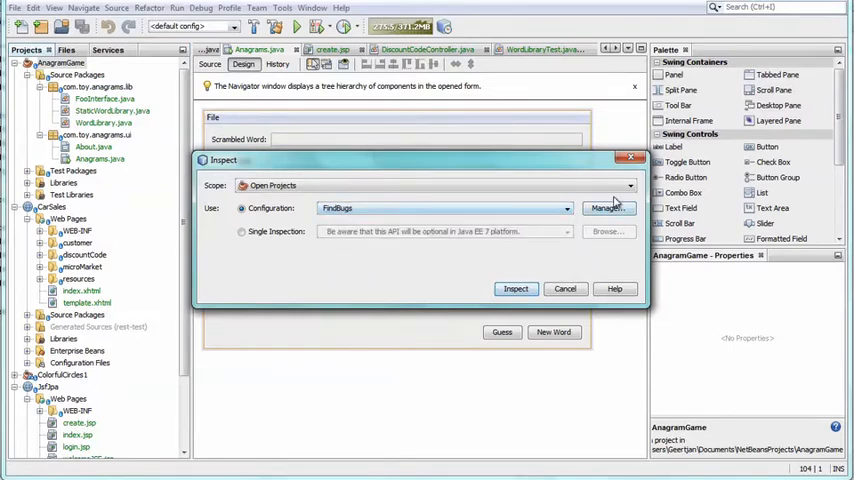
{"action": "left_click", "coordinate": [608, 208]}
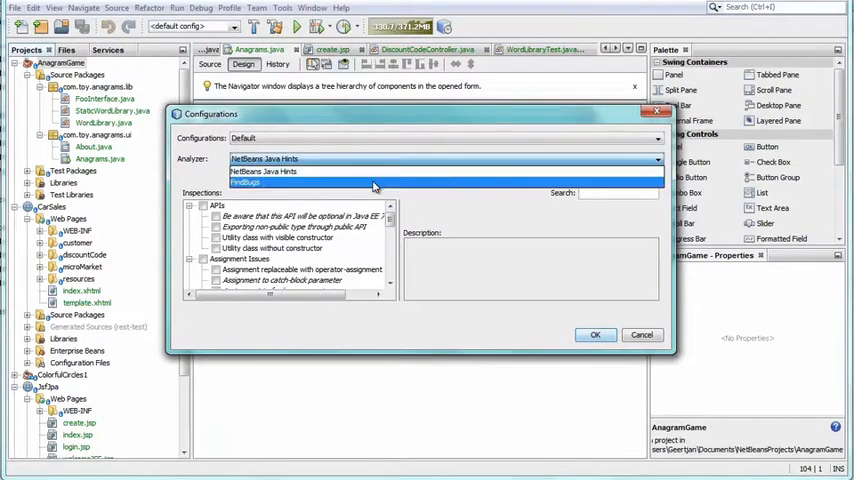
{"action": "left_click", "coordinate": [260, 172]}
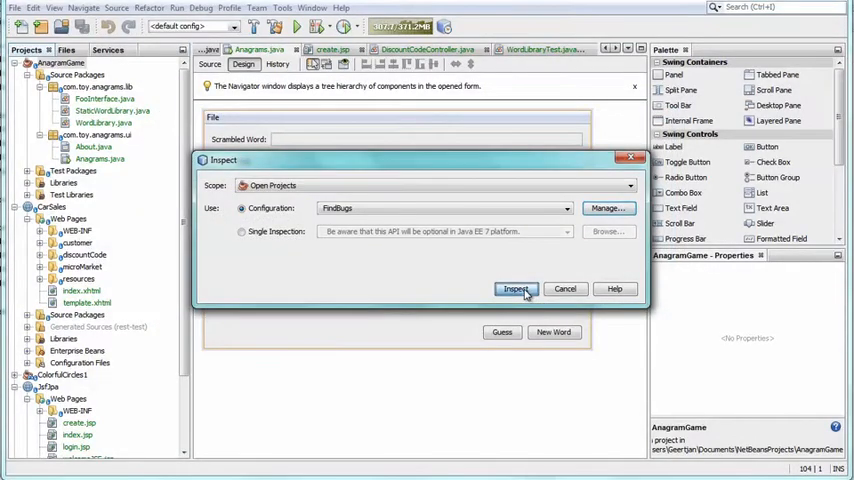
Run the inspection and jump from a JsfSea warning to the flagged UserManager code.
{"action": "left_click", "coordinate": [516, 288]}
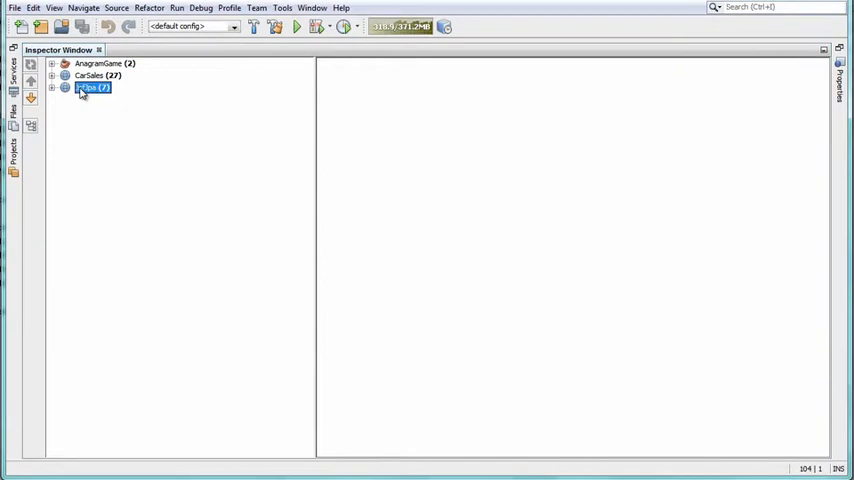
{"action": "left_click", "coordinate": [52, 88]}
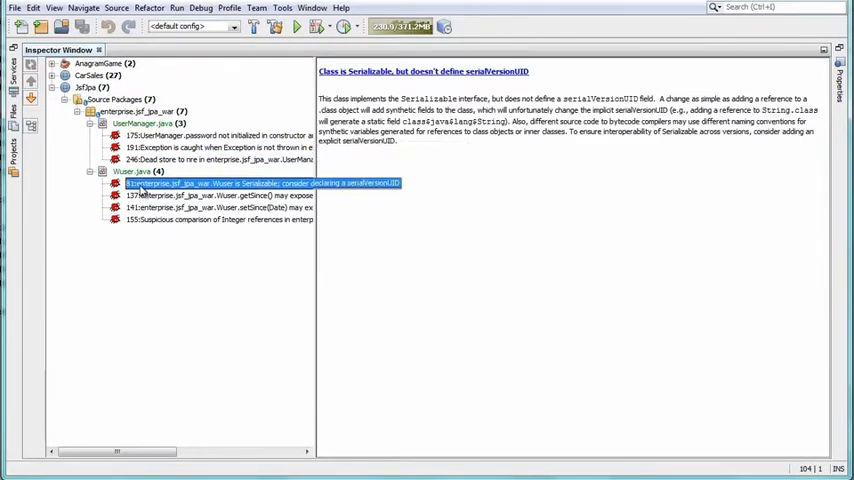
{"action": "double_click", "coordinate": [264, 184]}
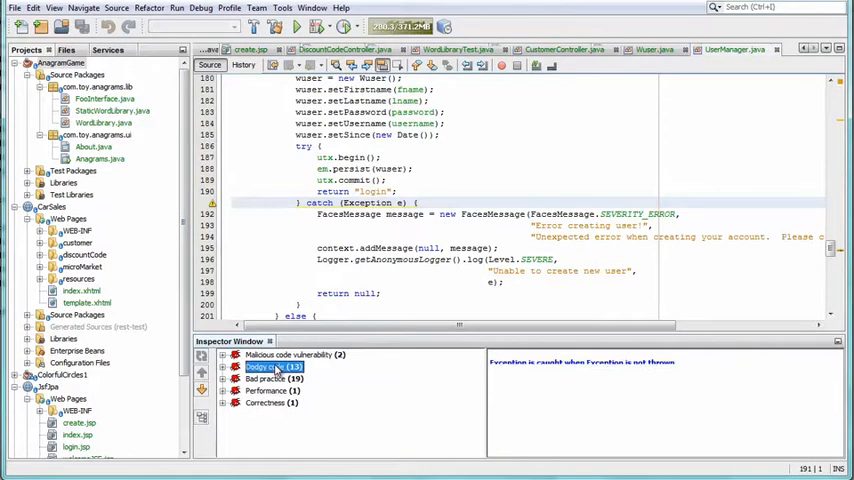
Jump from the Dodgy code and Performance warnings to WordLibraryTest.java and DiscountCodeController.java.
{"action": "left_click", "coordinate": [228, 366]}
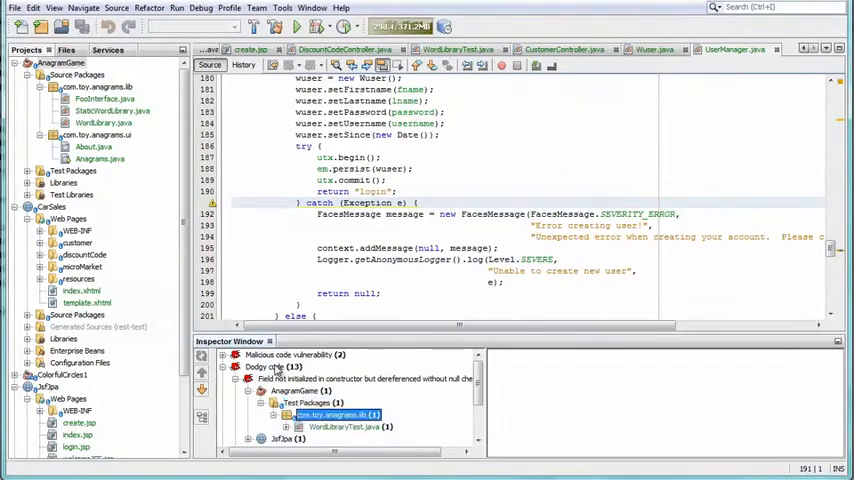
{"action": "left_click", "coordinate": [390, 440]}
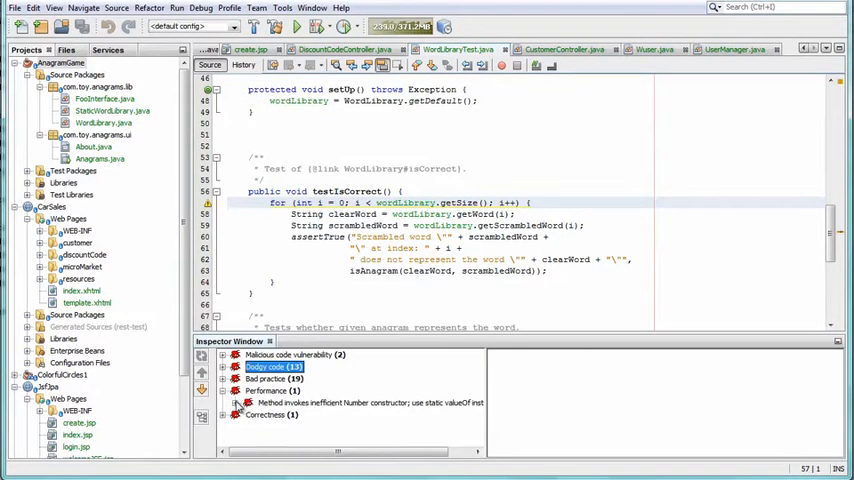
{"action": "left_click", "coordinate": [240, 390]}
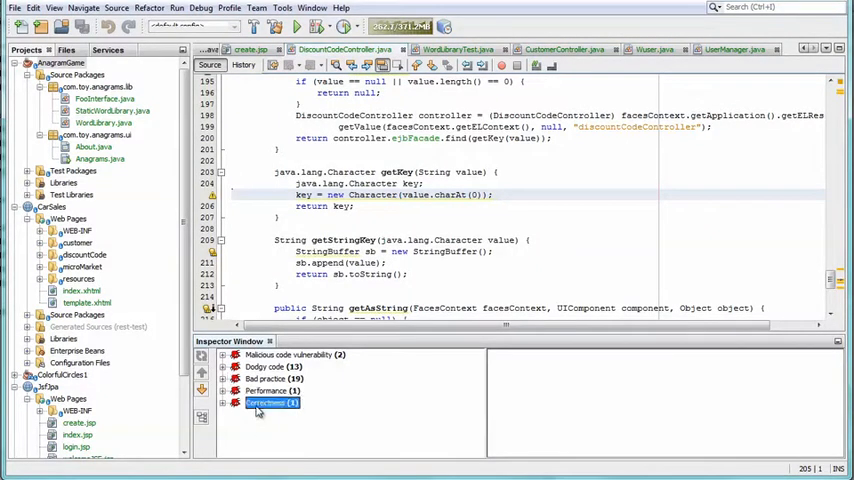
{"action": "left_click", "coordinate": [224, 402]}
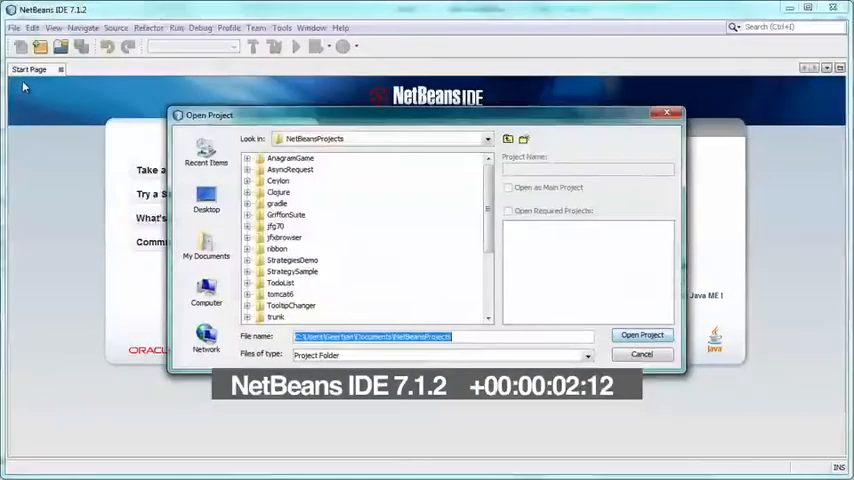
Open the AnagramGame project from the NetBeansProjects folder.
{"action": "left_click", "coordinate": [290, 158]}
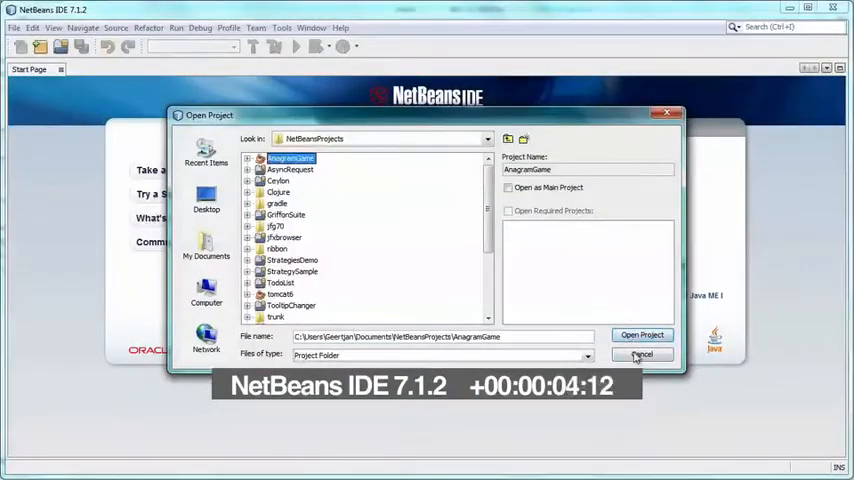
{"action": "left_click", "coordinate": [640, 336]}
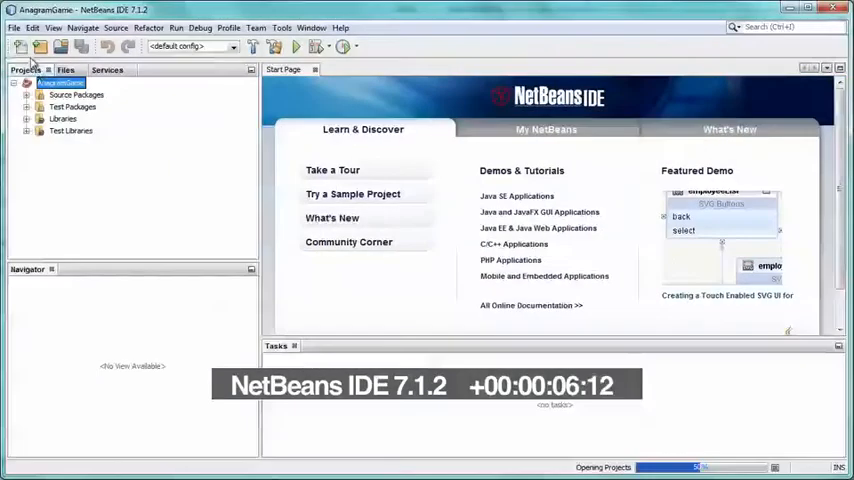
{"action": "left_click", "coordinate": [14, 28]}
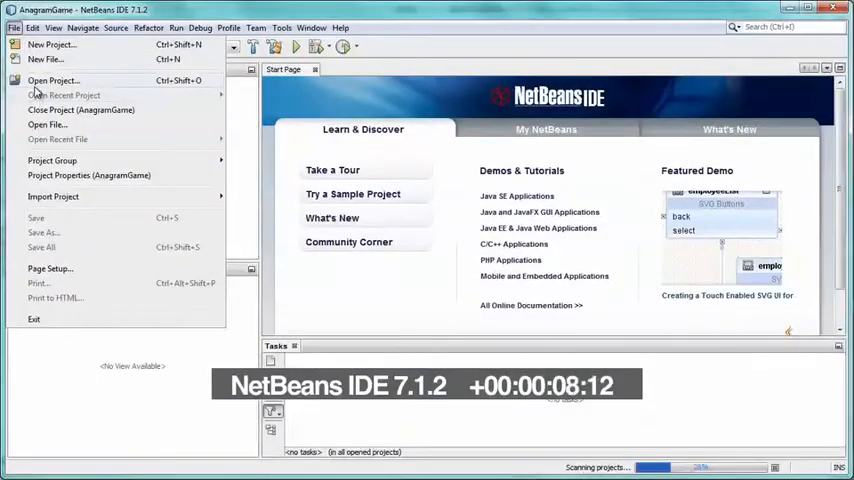
{"action": "left_click", "coordinate": [52, 80]}
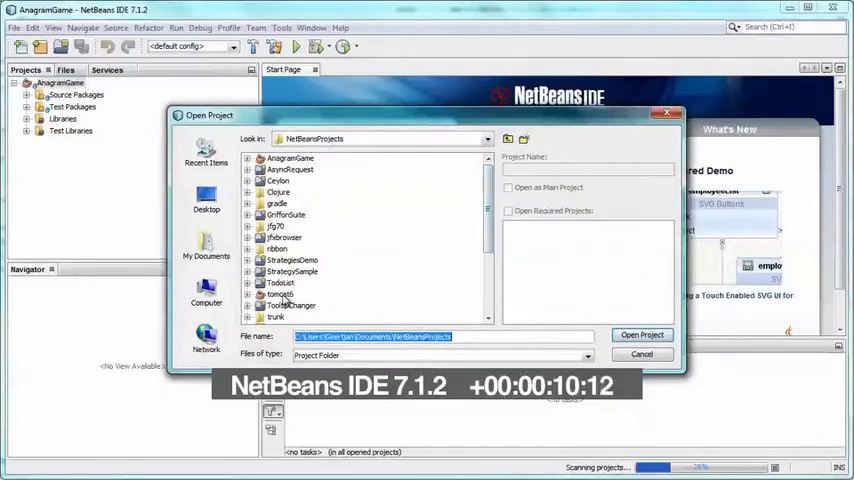
{"action": "left_click", "coordinate": [640, 334]}
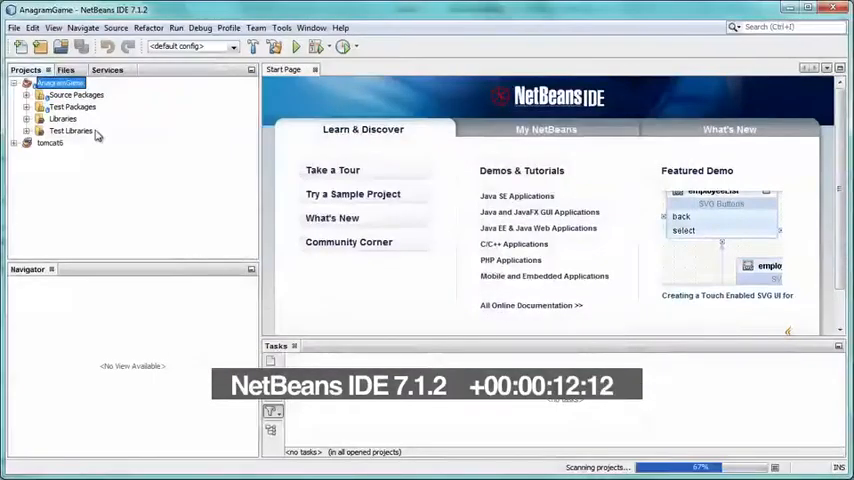
Expand the source packages and load StaticWordLibrary.java into the editor.
{"action": "left_click", "coordinate": [28, 94]}
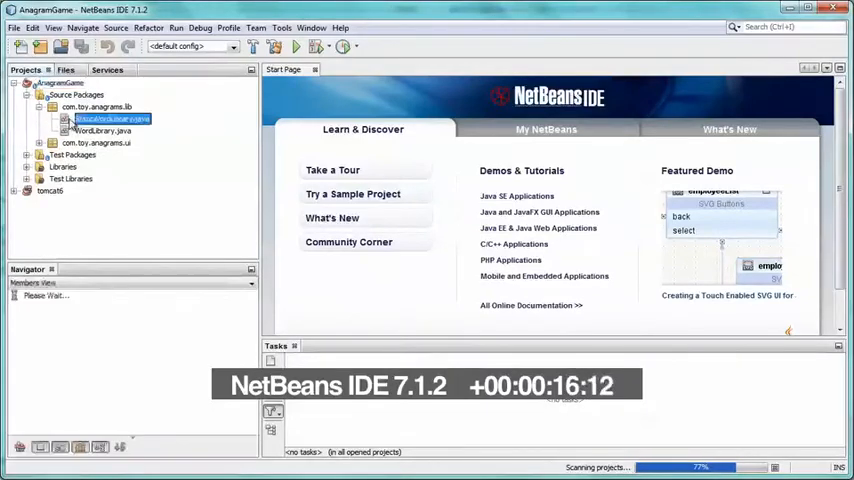
{"action": "double_click", "coordinate": [112, 118]}
{"action": "type", "text": "175"}
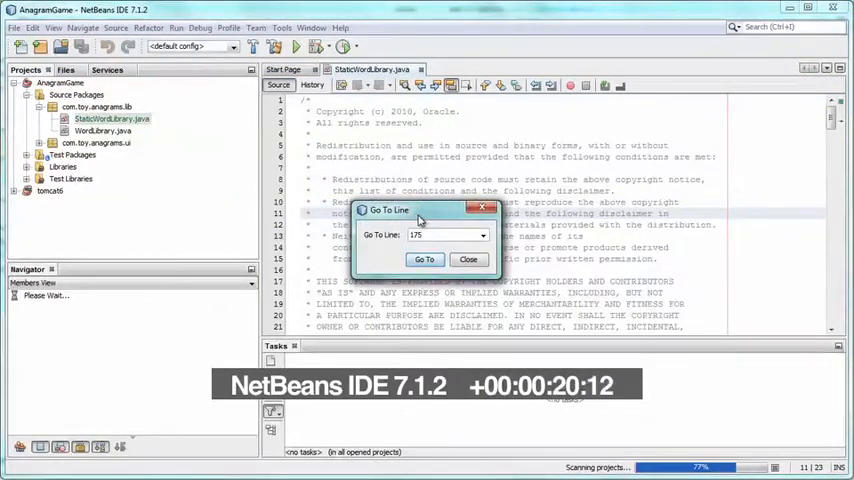
Jump to the isCorrect method and dismiss the code completion for userGuess.
{"action": "left_click", "coordinate": [424, 260]}
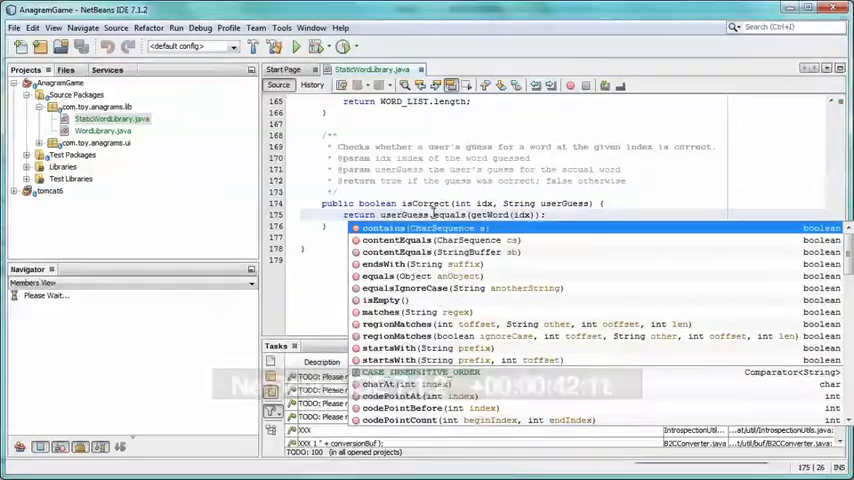
{"action": "key", "text": "Escape"}
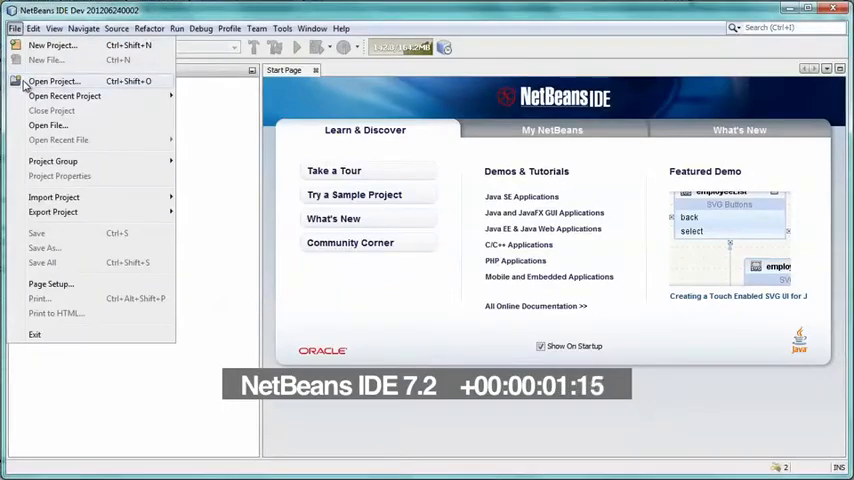
Open AnagramGame in the 7.2 build and expand it to the com.toy.anagrams.lib package.
{"action": "left_click", "coordinate": [52, 80]}
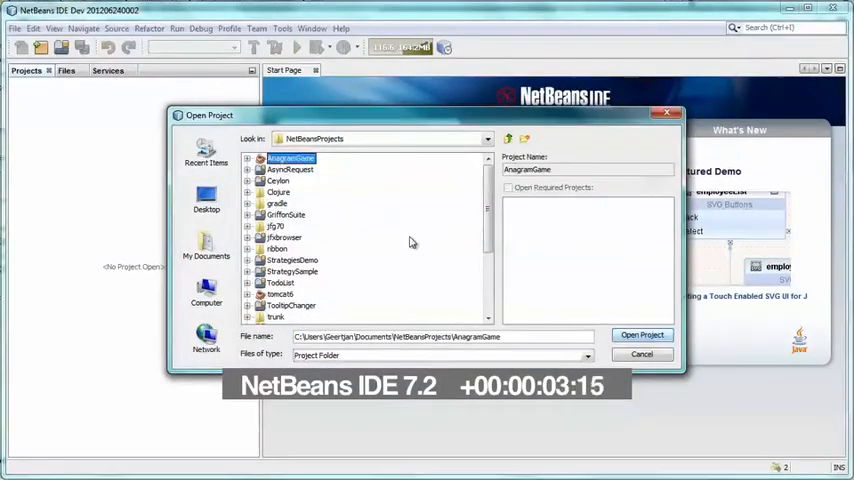
{"action": "left_click", "coordinate": [640, 334]}
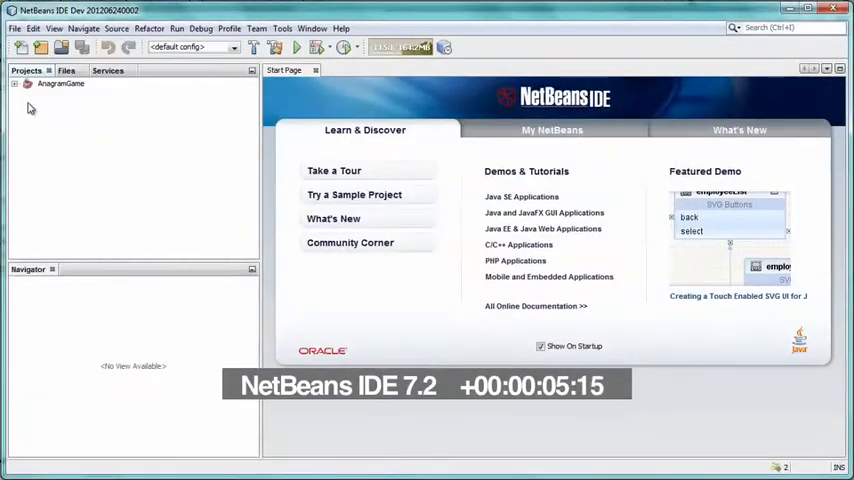
{"action": "left_click", "coordinate": [14, 28]}
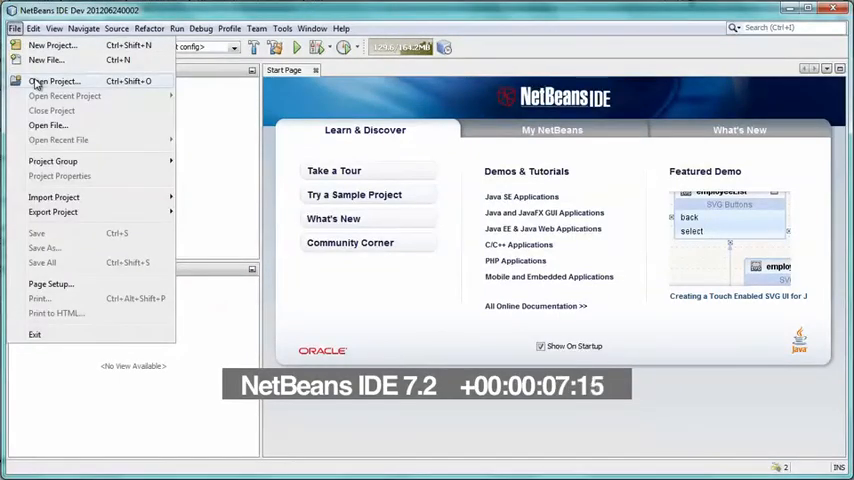
{"action": "left_click", "coordinate": [52, 80]}
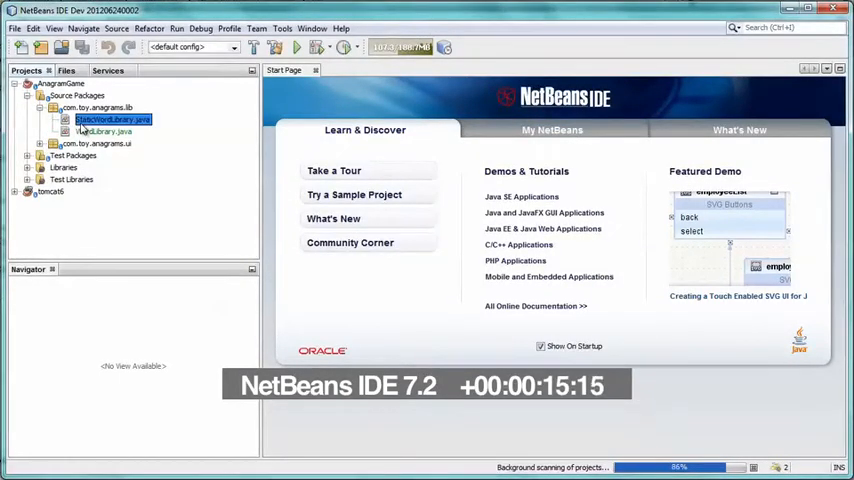
Load StaticWordLibrary.java and jump to line 175 via Go To Line.
{"action": "double_click", "coordinate": [112, 120]}
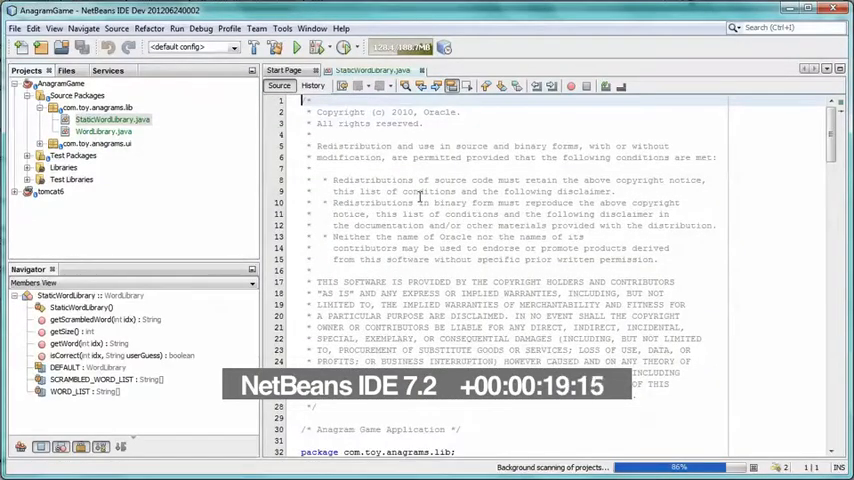
{"action": "key", "text": "ctrl+g"}
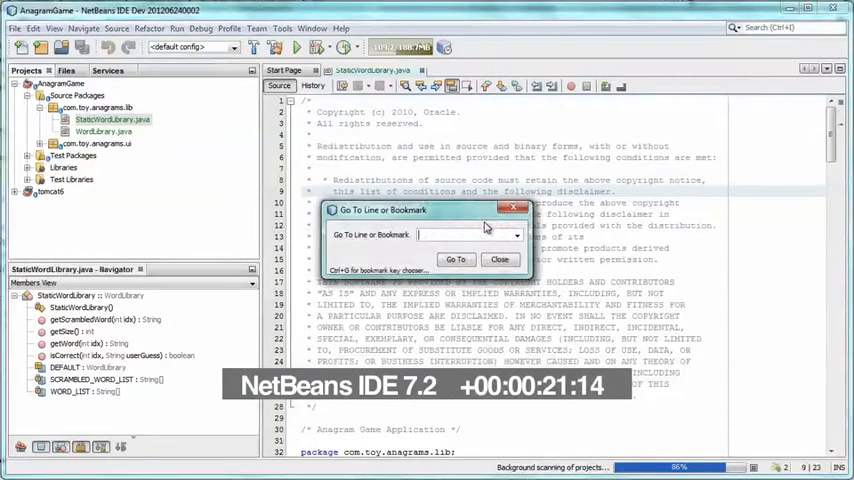
{"action": "type", "text": "175"}
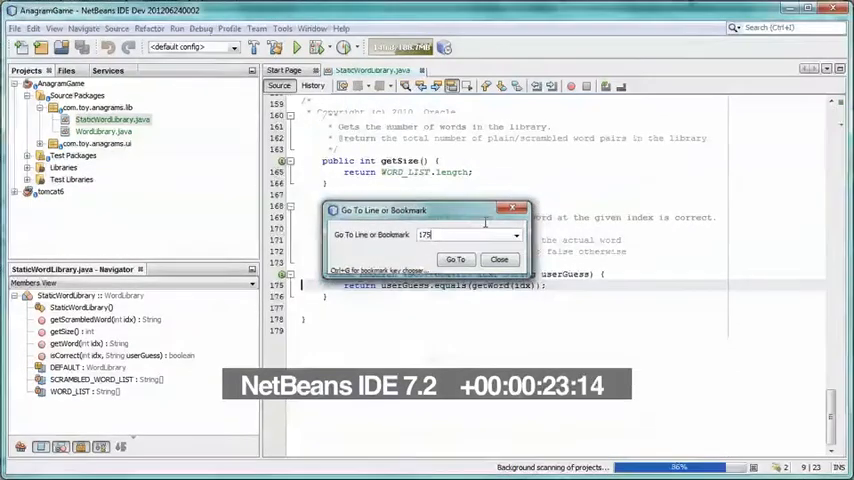
{"action": "left_click", "coordinate": [456, 260]}
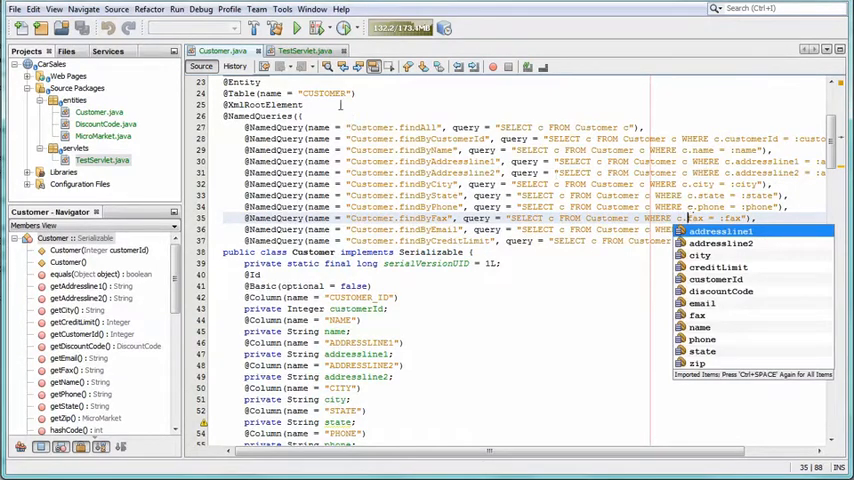
Switch to TestServlet.java to print the Customer.findByAddressline1 named query result.
{"action": "left_click", "coordinate": [304, 52]}
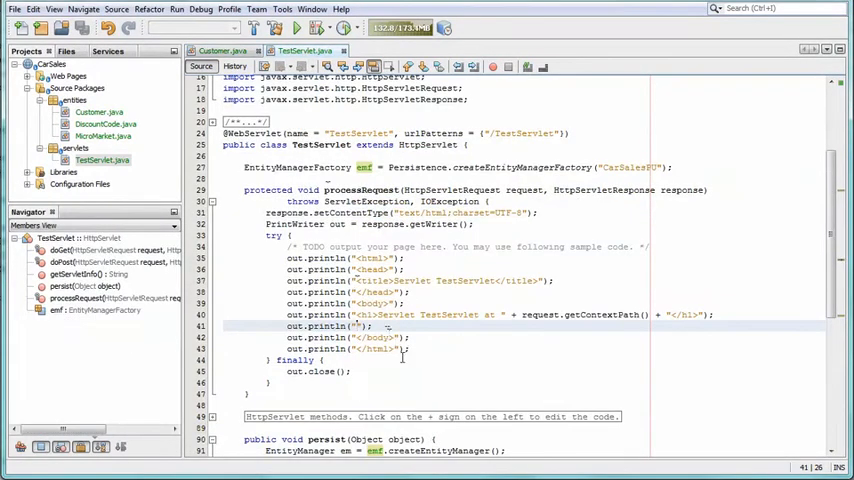
{"action": "mouse_move", "coordinate": [416, 372]}
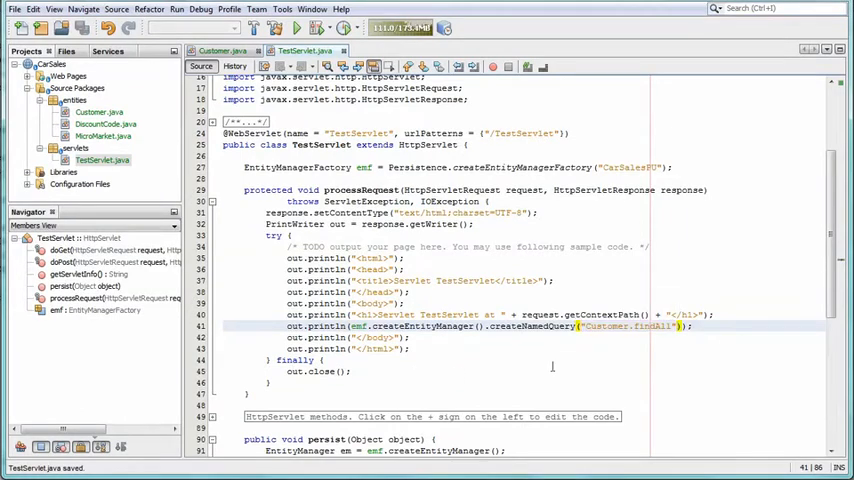
{"action": "mouse_move", "coordinate": [616, 356]}
{"action": "type", "text": "ByAddressline1"}
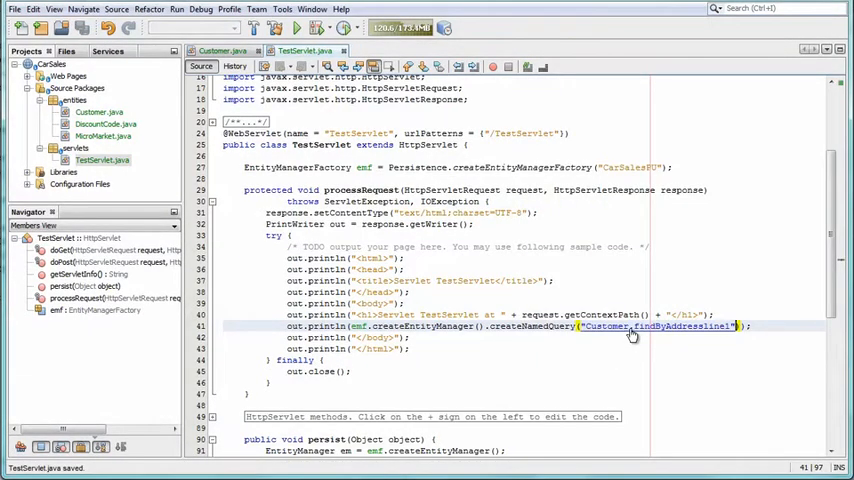
{"action": "mouse_move", "coordinate": [632, 336]}
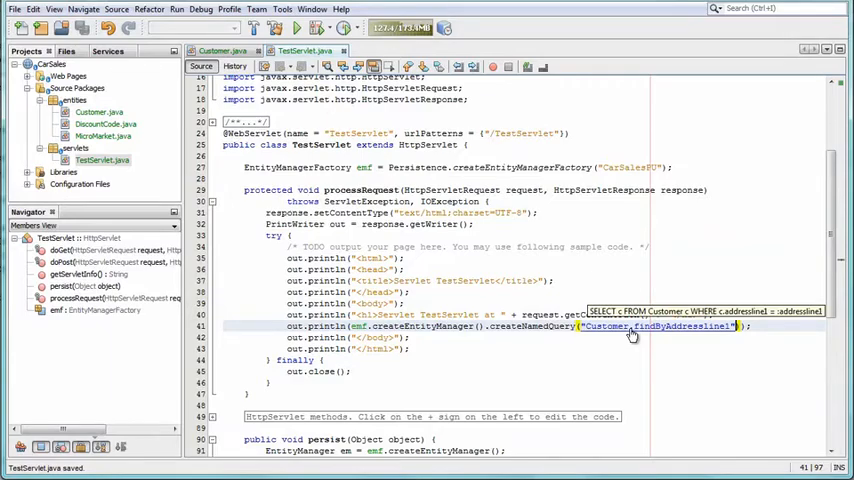
{"action": "left_click", "coordinate": [282, 8]}
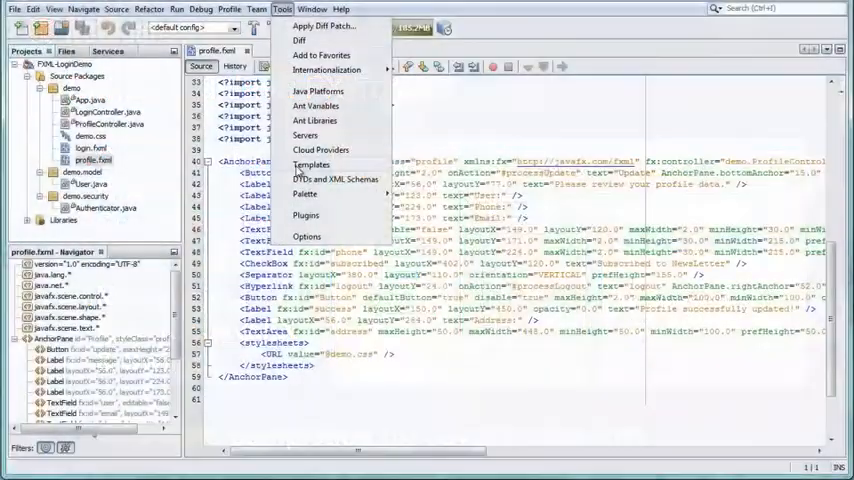
{"action": "left_click", "coordinate": [308, 236]}
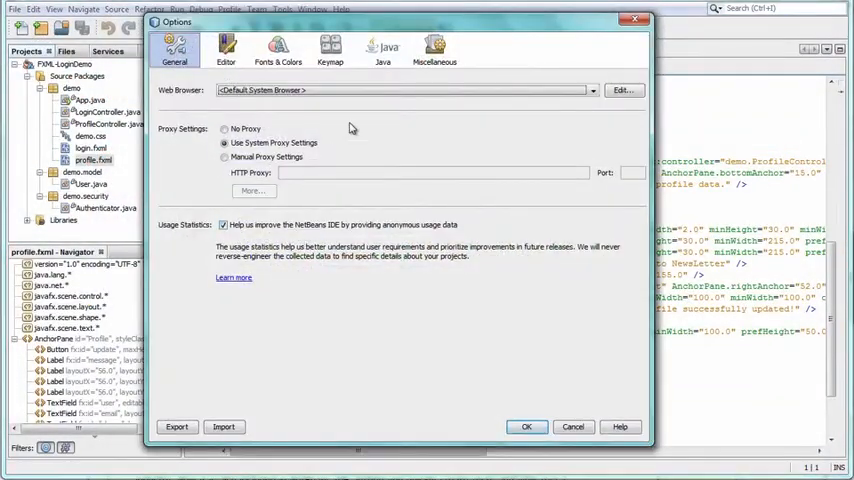
{"action": "left_click", "coordinate": [382, 48]}
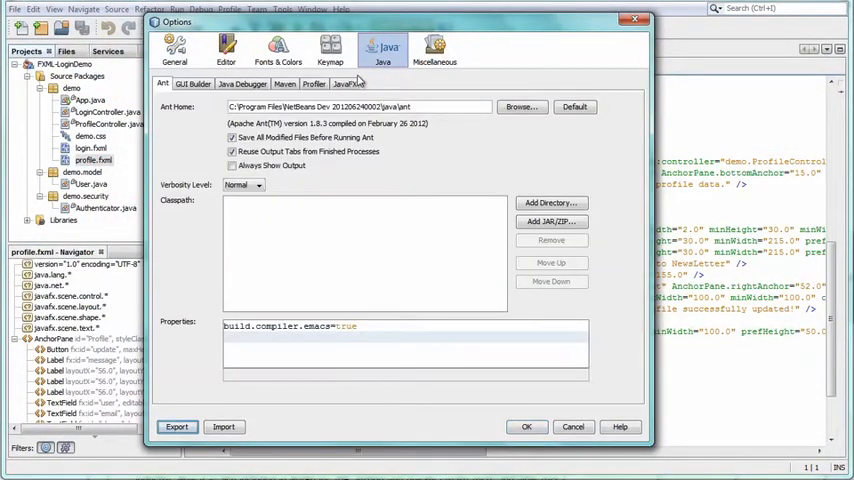
{"action": "left_click", "coordinate": [344, 84]}
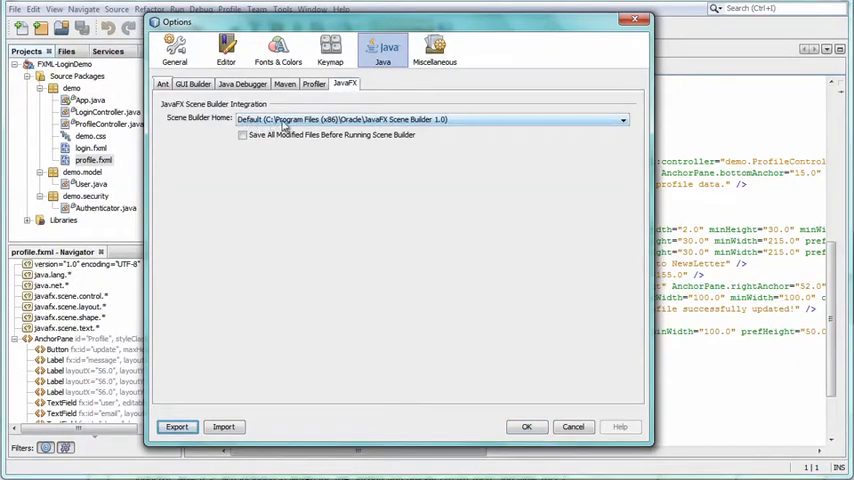
{"action": "mouse_move", "coordinate": [504, 344]}
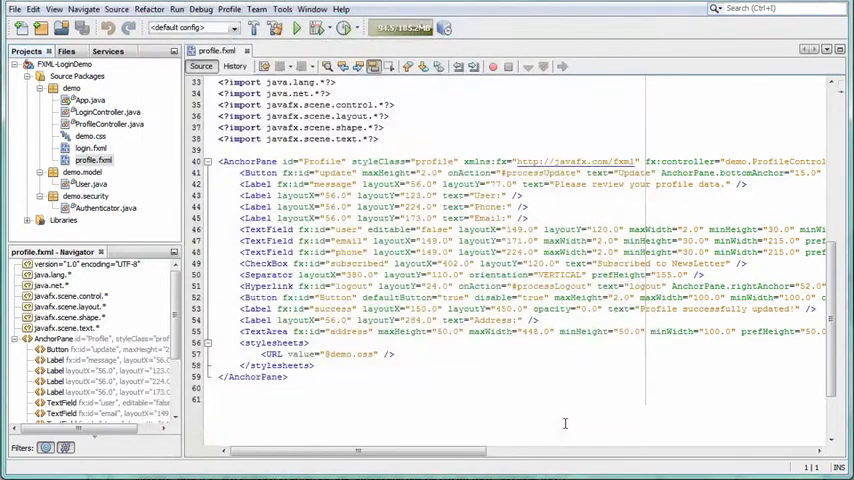
{"action": "left_click", "coordinate": [88, 160]}
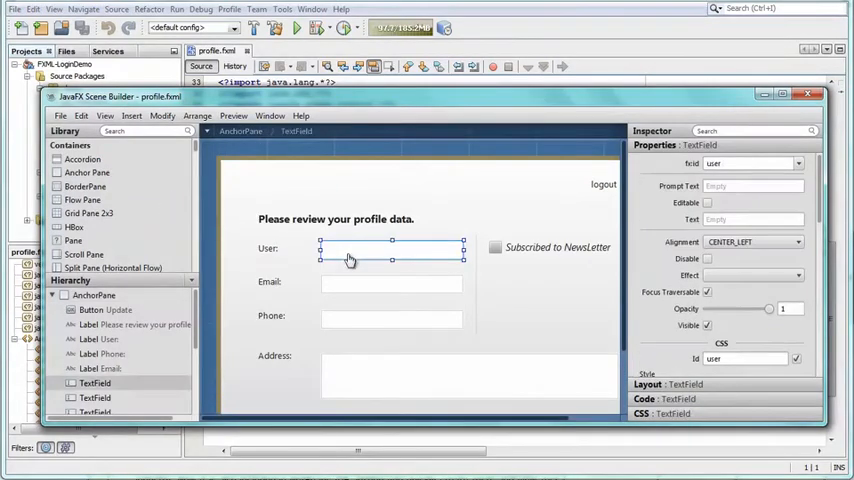
{"action": "left_click", "coordinate": [390, 316]}
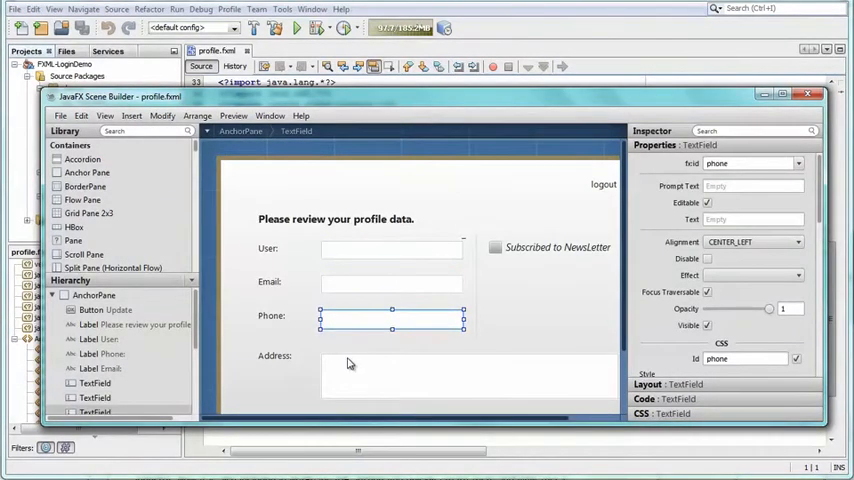
{"action": "left_click", "coordinate": [350, 376]}
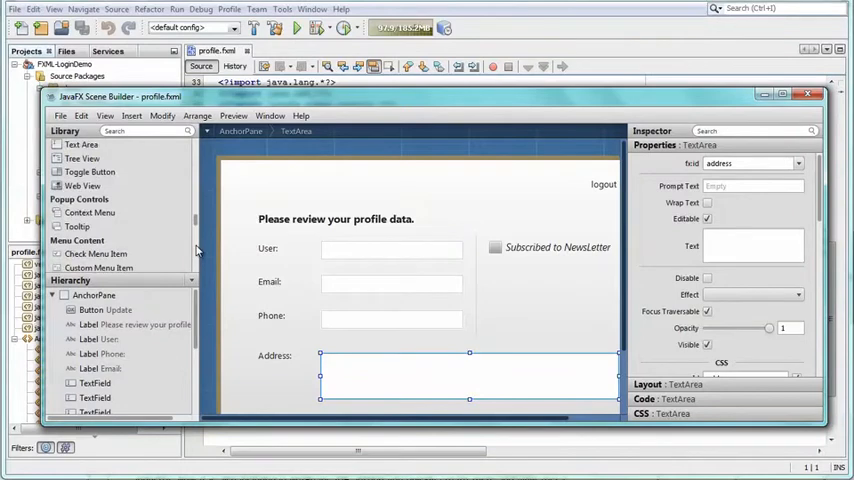
{"action": "scroll", "scroll_direction": "down", "scroll_amount": 3}
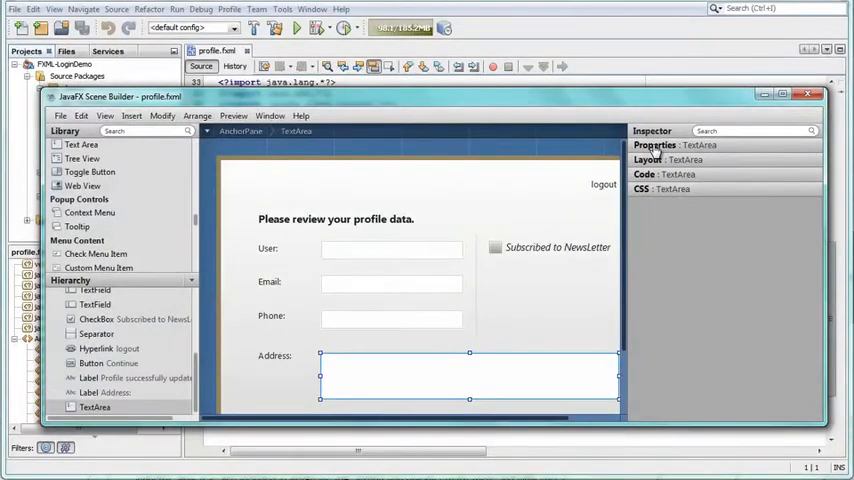
{"action": "left_click", "coordinate": [648, 160]}
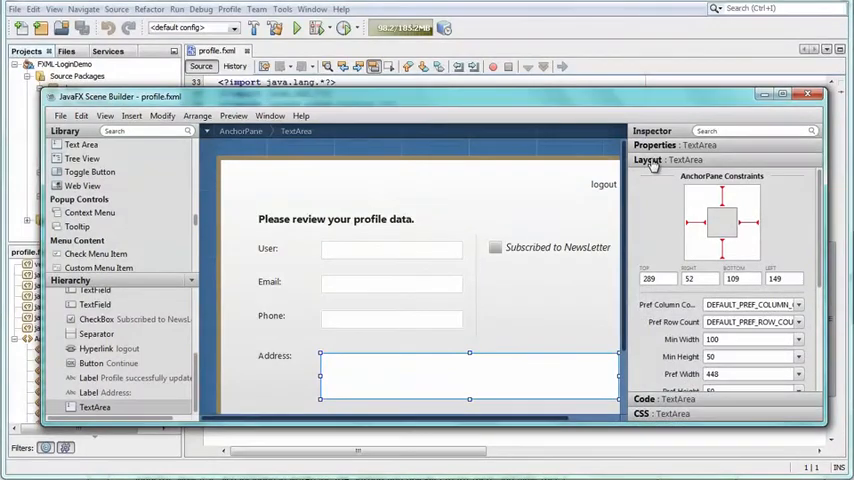
{"action": "left_click", "coordinate": [648, 160]}
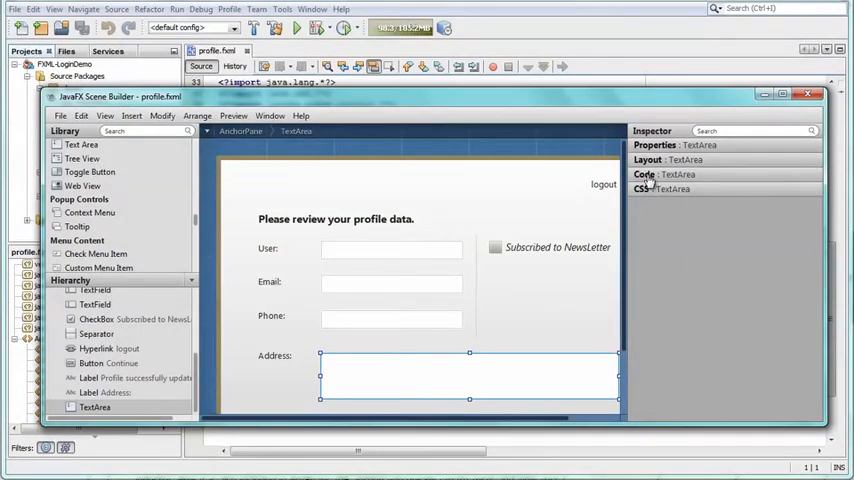